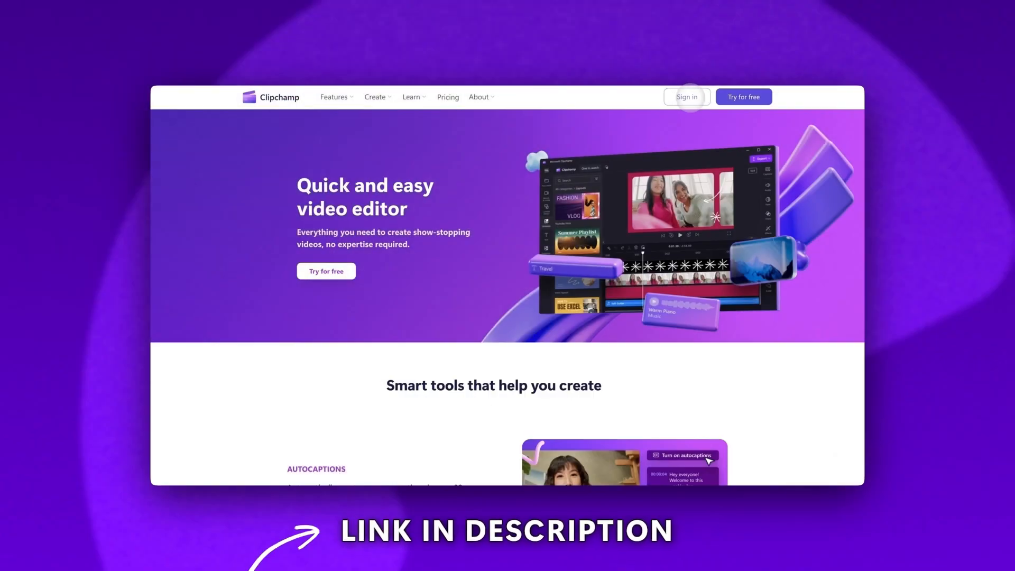
pyautogui.moveTo(743, 96)
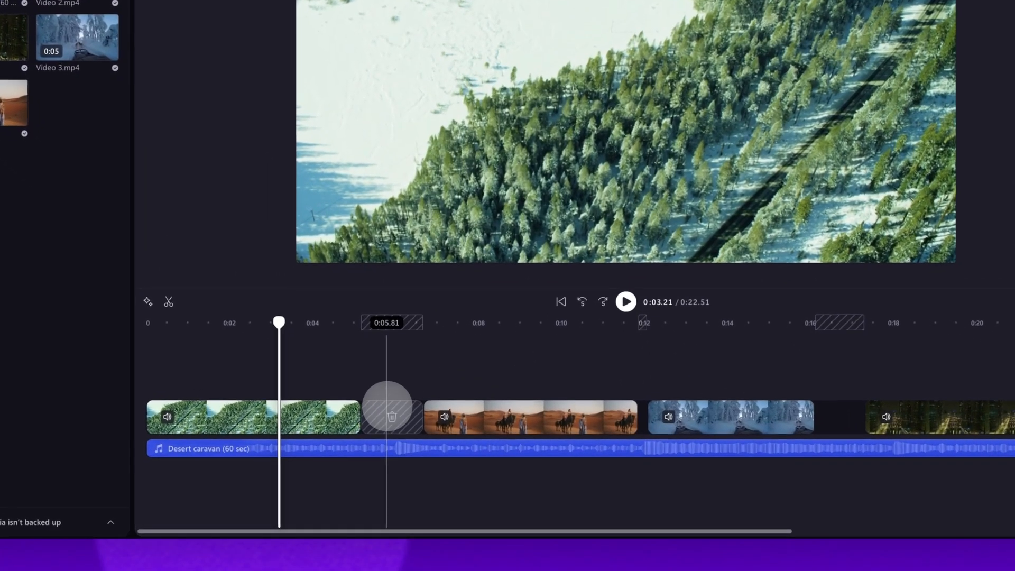
pyautogui.moveTo(392, 417)
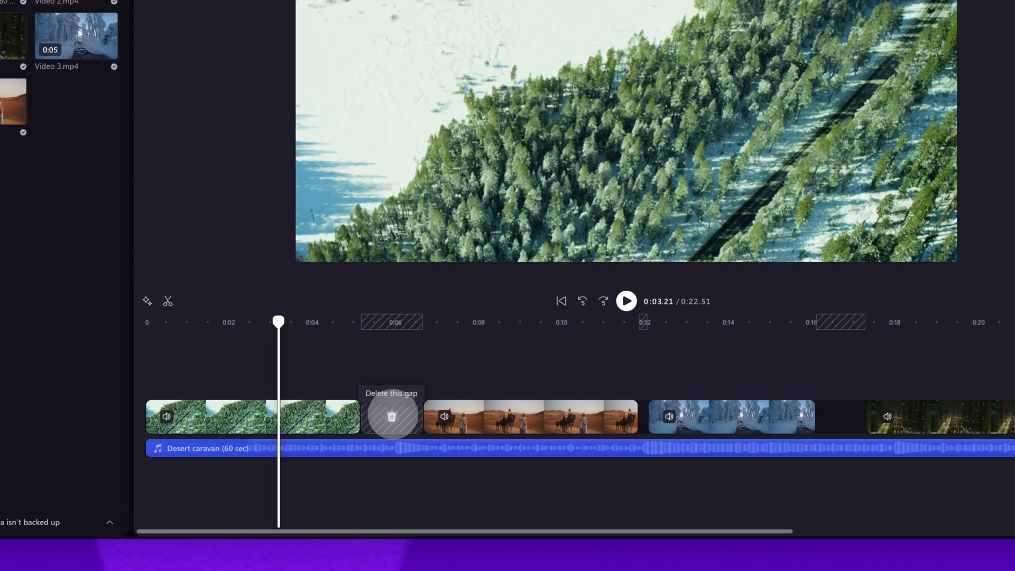
# Step: Delete the crosshatched gap between the forest and desert clips using its trash icon
pyautogui.click(392, 415)
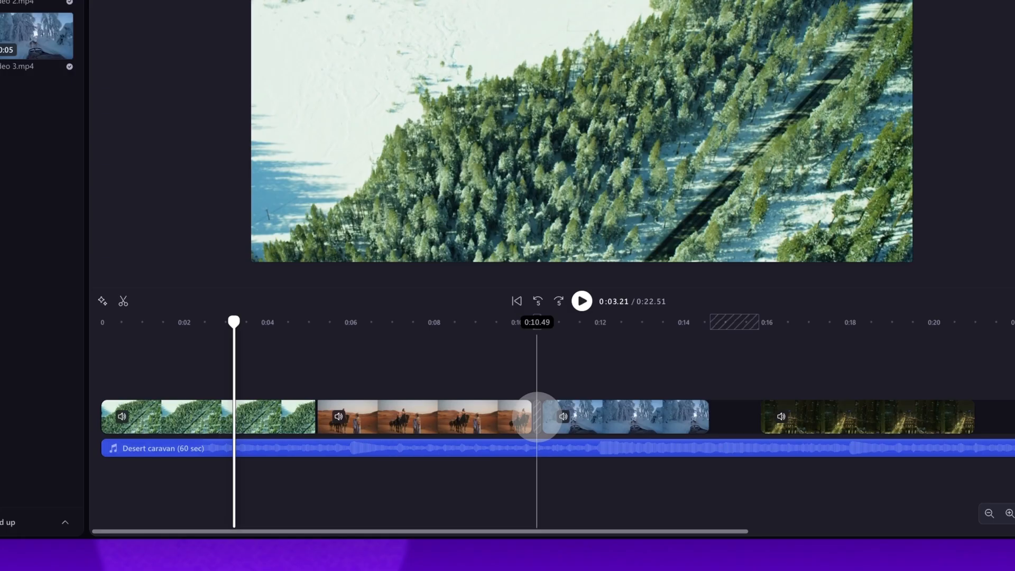
# Step: Delete the gap after the desert clip via its right-click 'Delete this gap' option
pyautogui.rightClick(539, 418)
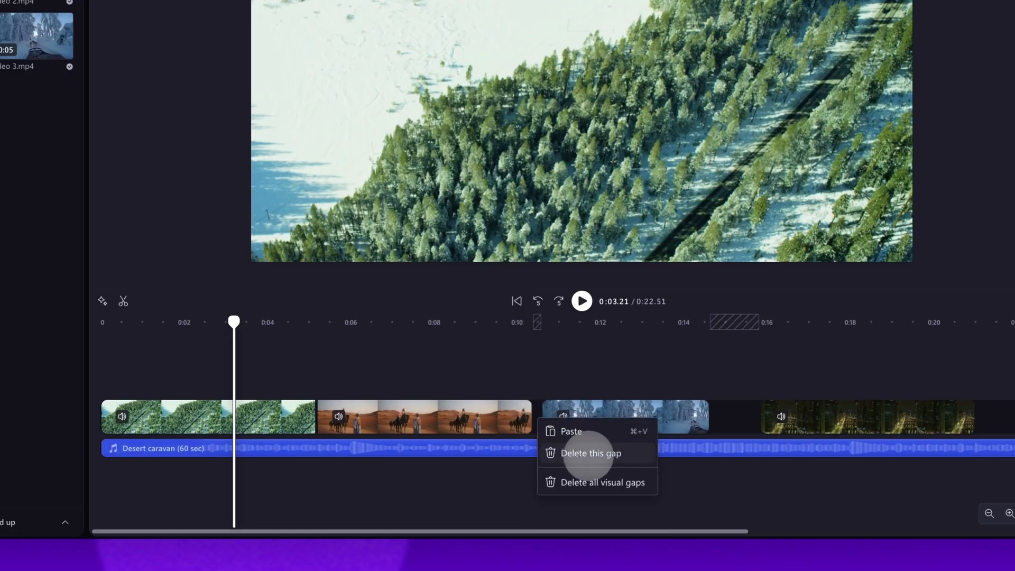
pyautogui.click(589, 453)
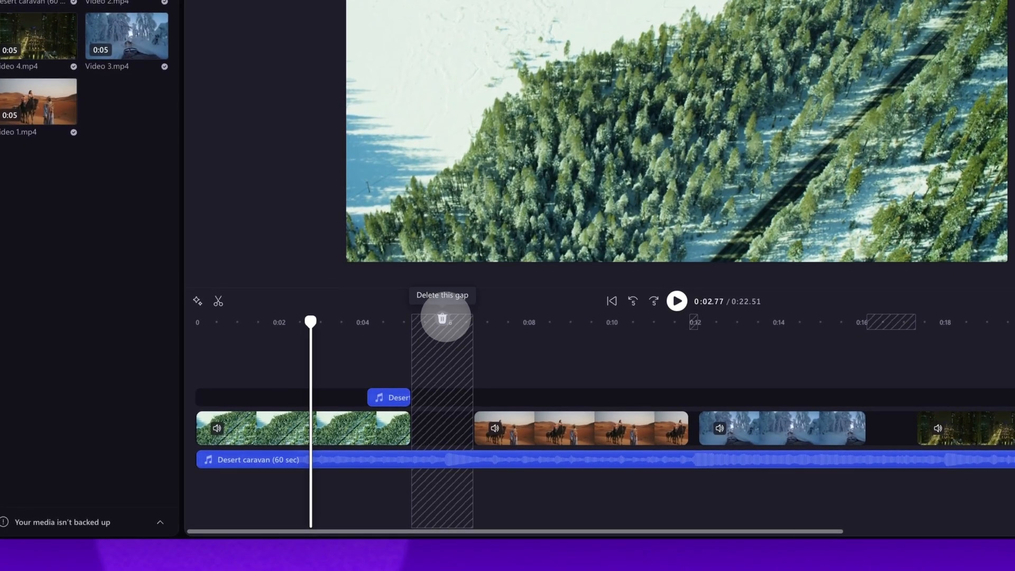
# Step: Remove the first gap with the ruler trash icon, moving the desert clip against the forest clip
pyautogui.click(441, 317)
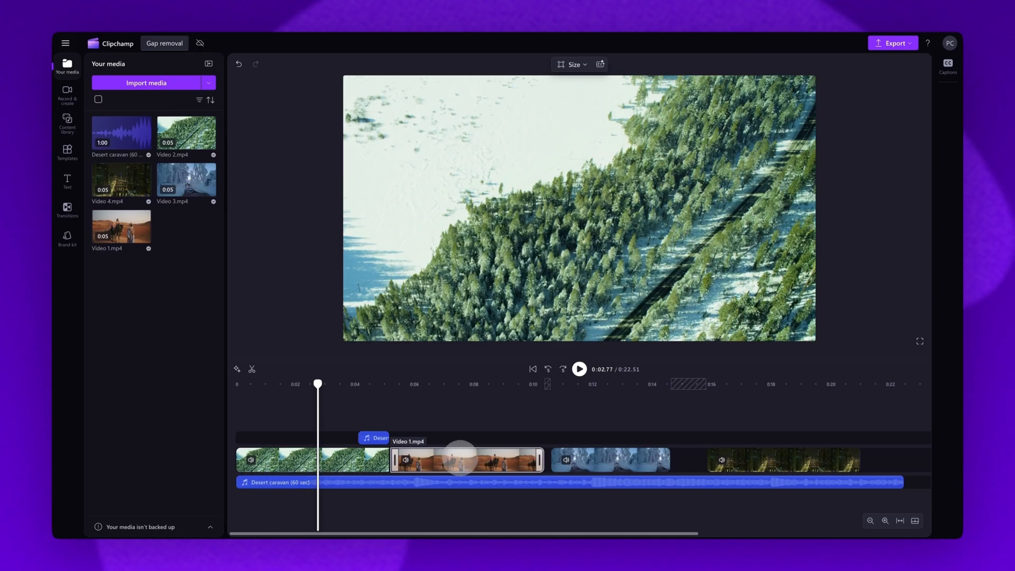
pyautogui.rightClick(547, 460)
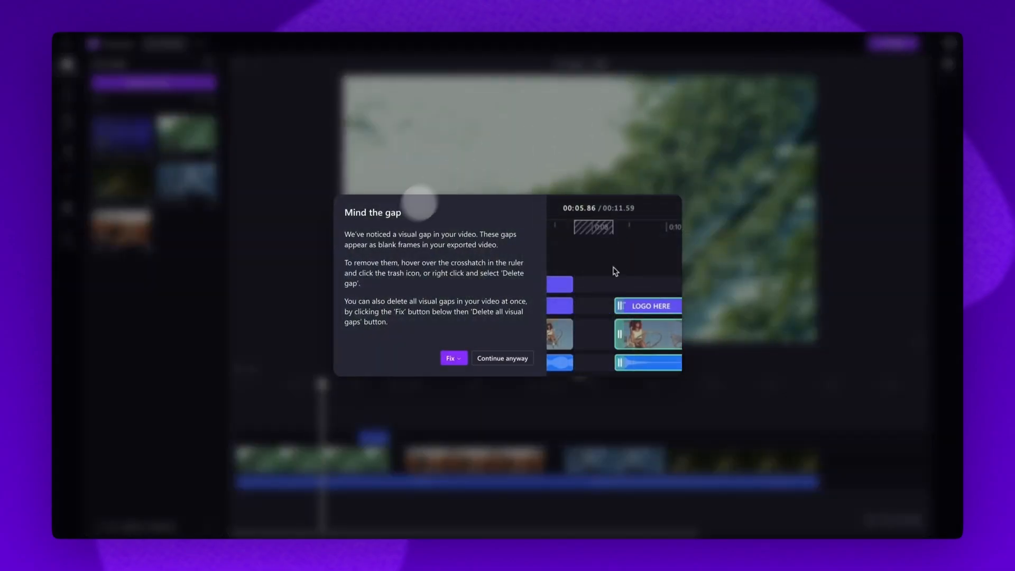
pyautogui.moveTo(490, 245)
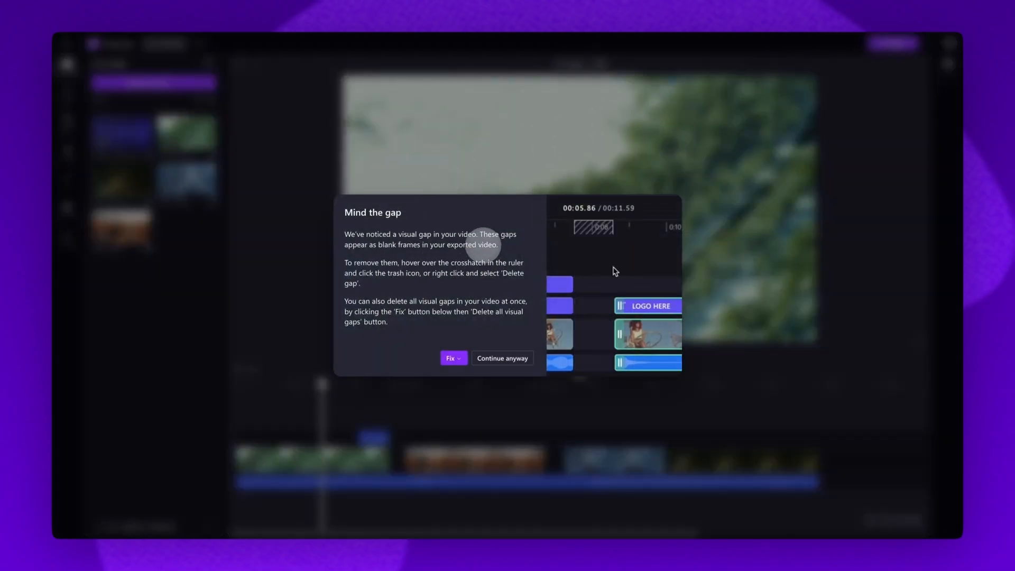
# Step: Choose 'Go back and fix manually' from the 'Mind the gap' dialog's Fix dropdown
pyautogui.click(452, 358)
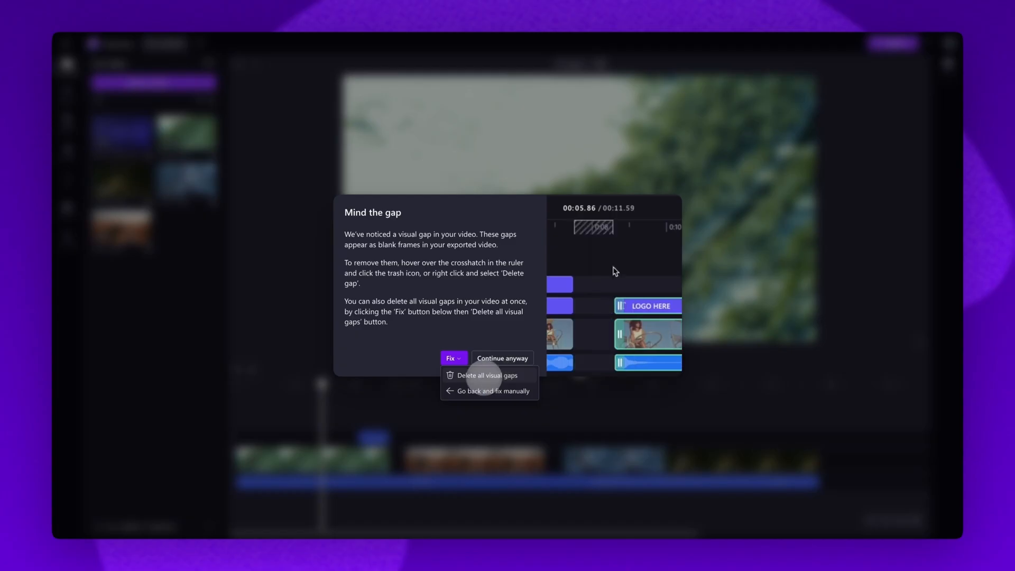
pyautogui.click(487, 375)
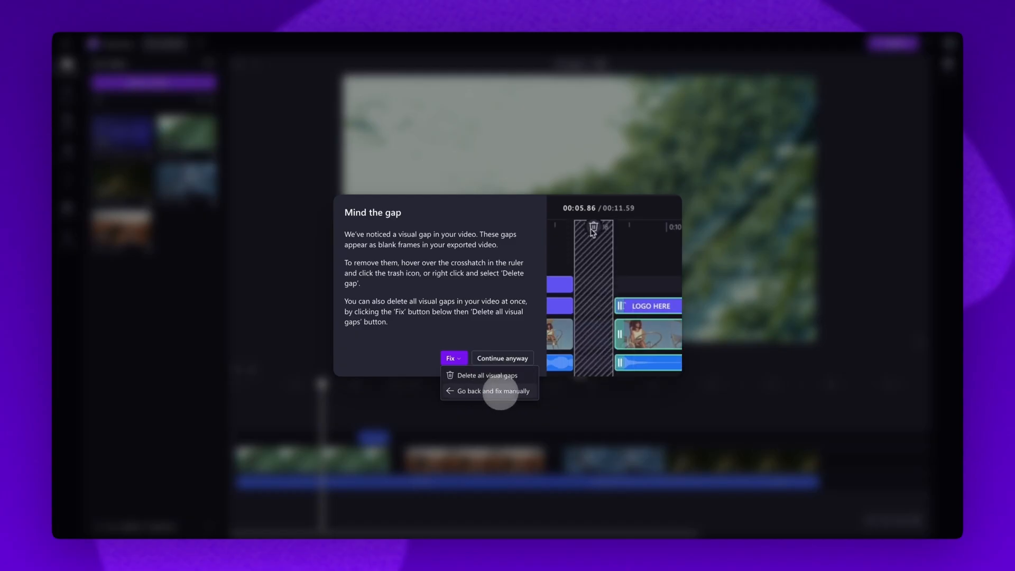
pyautogui.click(492, 390)
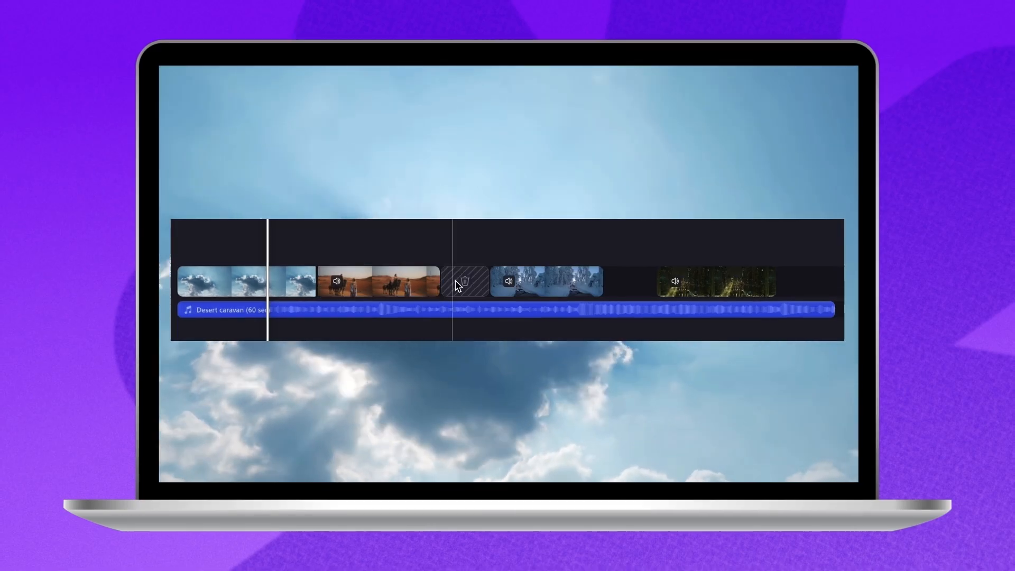